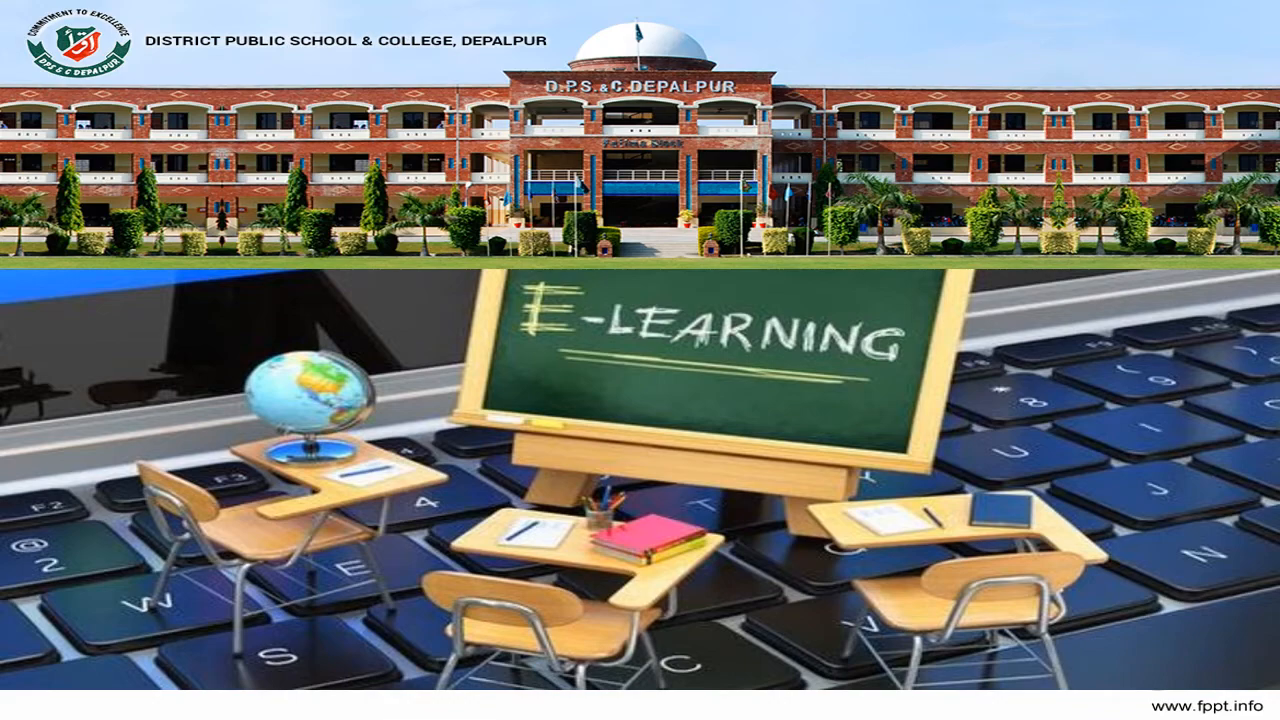
# Step: Advance from the E-Learning title slide to the slide showing the computer graphic
pyautogui.press('Right')
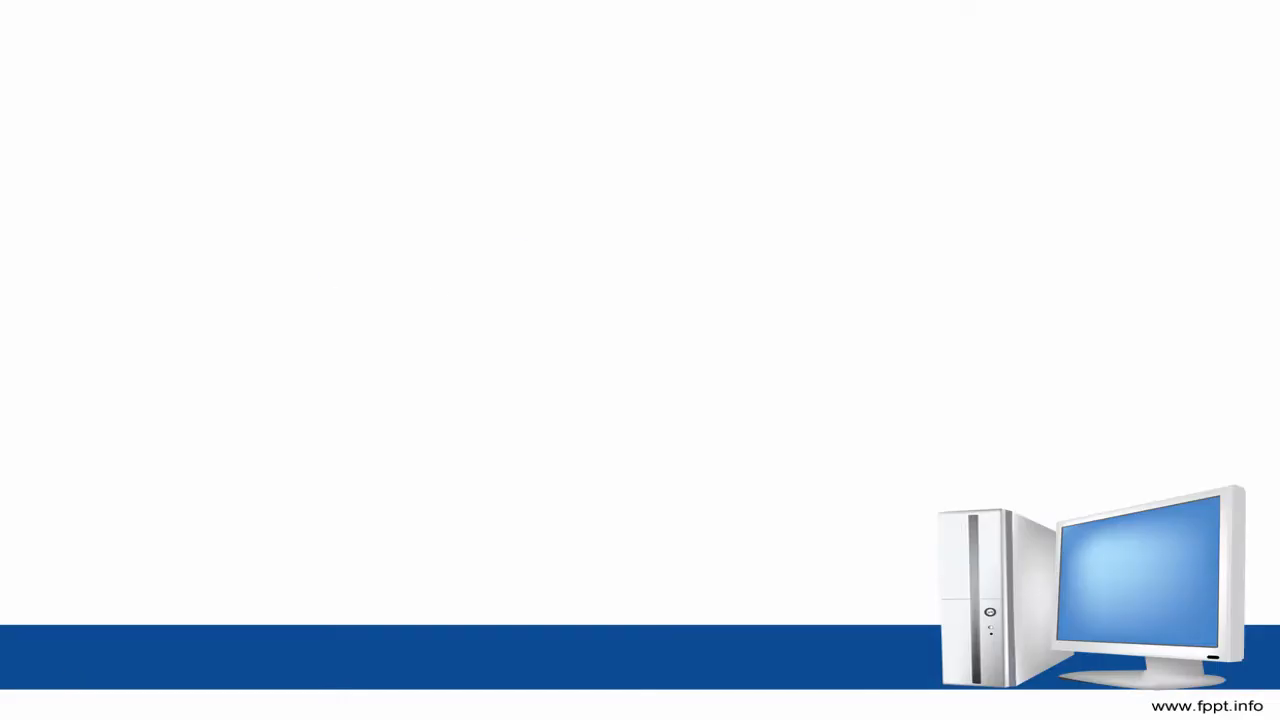